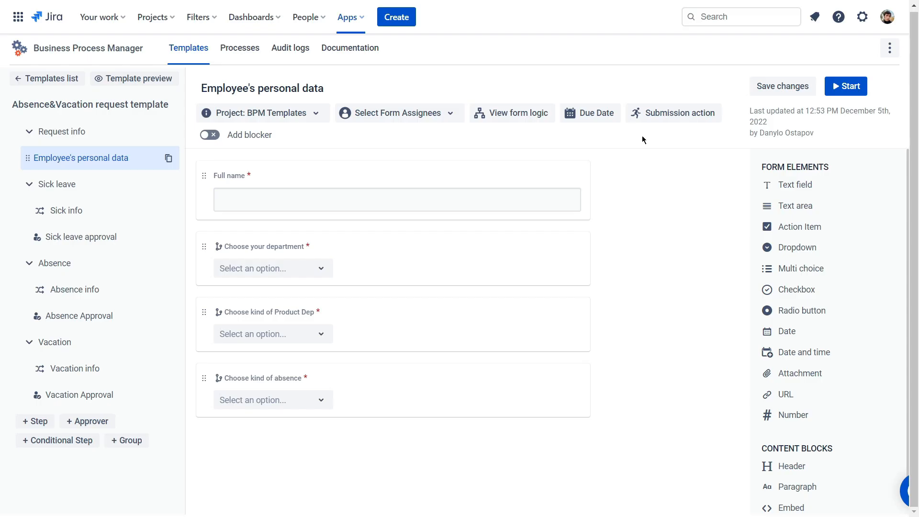
pyautogui.moveTo(125, 241)
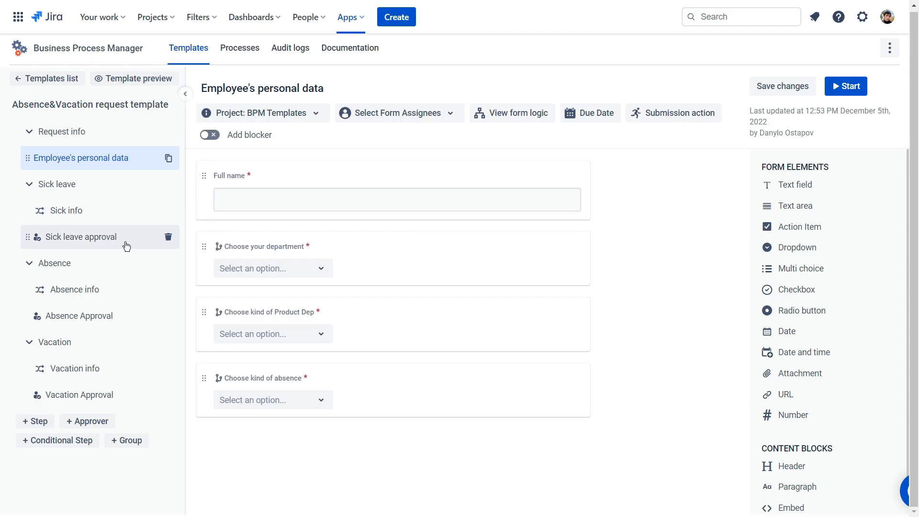
# Open the Sick leave approval step from the template tree.
pyautogui.click(80, 236)
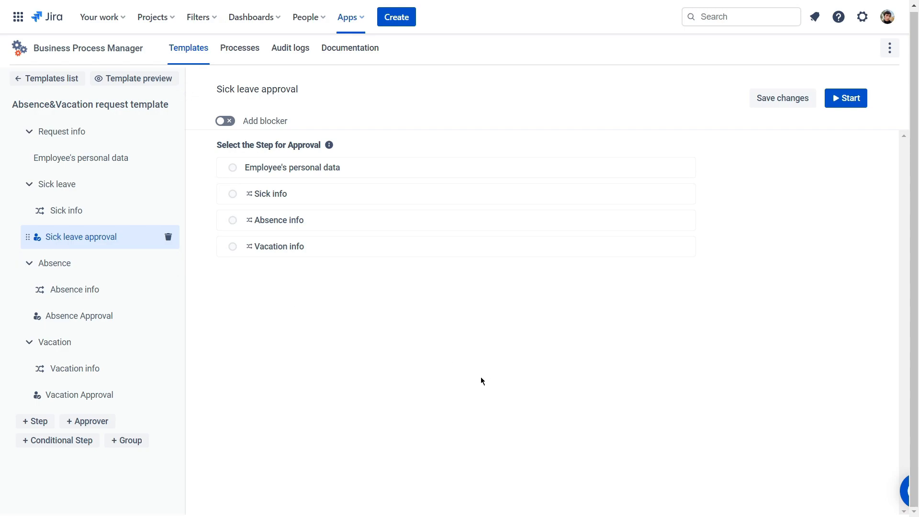
pyautogui.moveTo(361, 248)
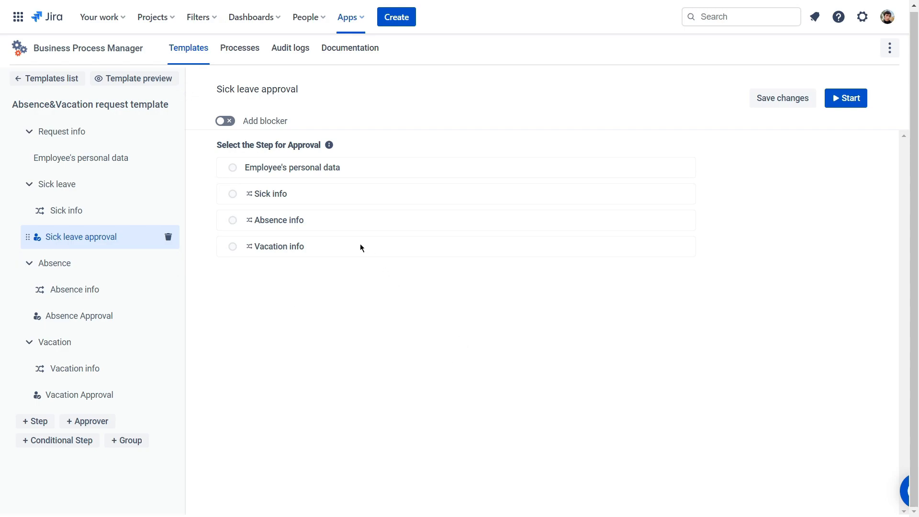
pyautogui.moveTo(361, 254)
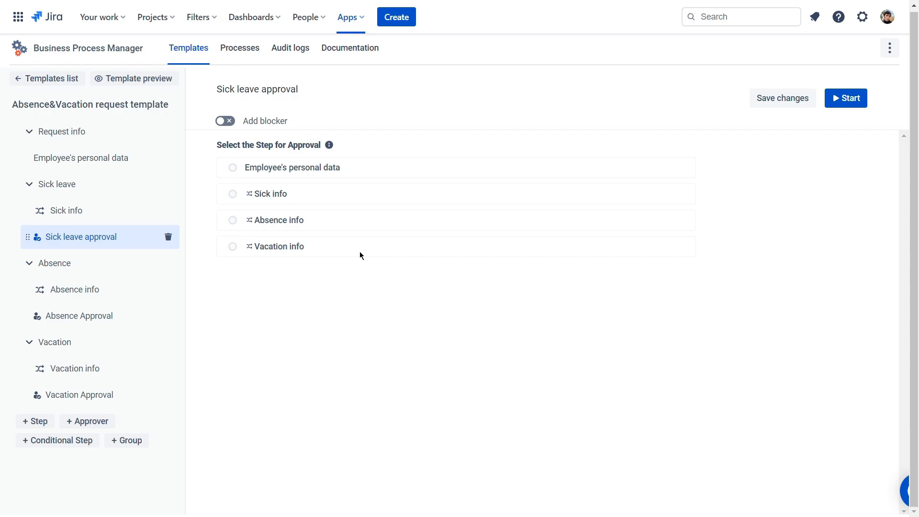
pyautogui.moveTo(281, 223)
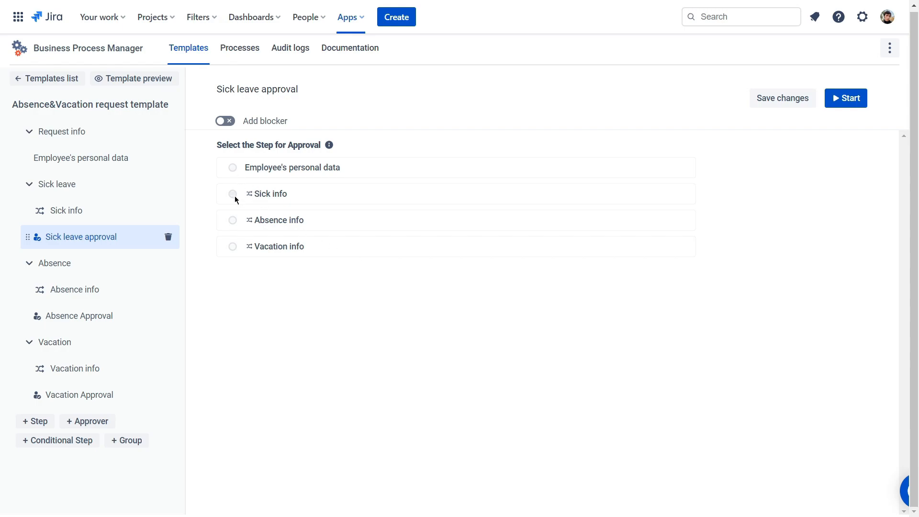
pyautogui.click(232, 195)
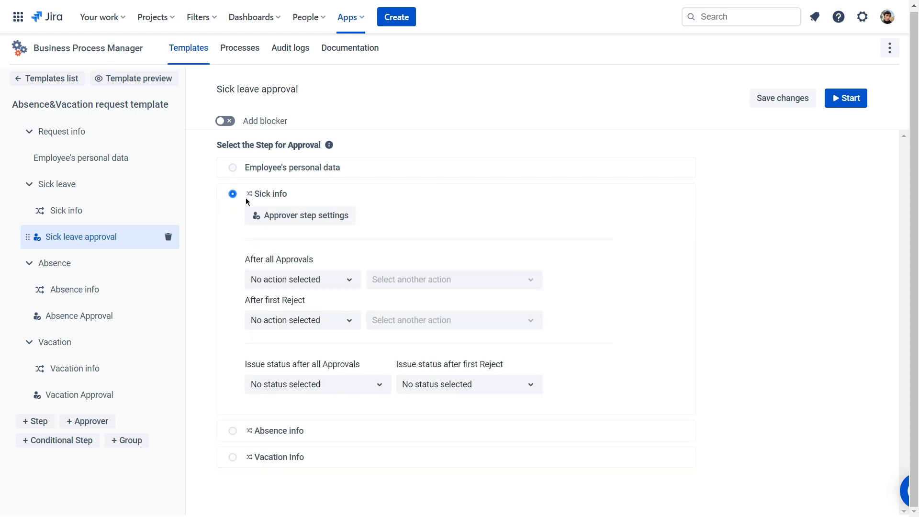
pyautogui.click(300, 215)
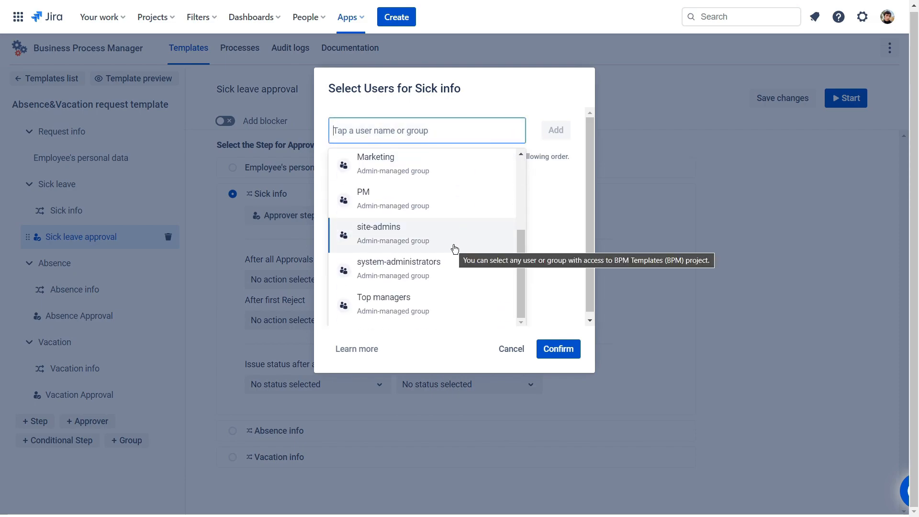
pyautogui.write('pe')
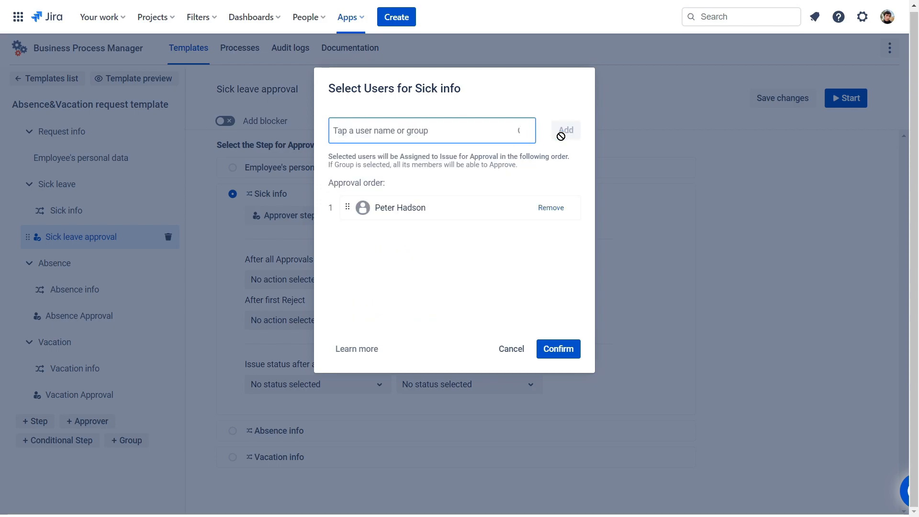
pyautogui.click(557, 349)
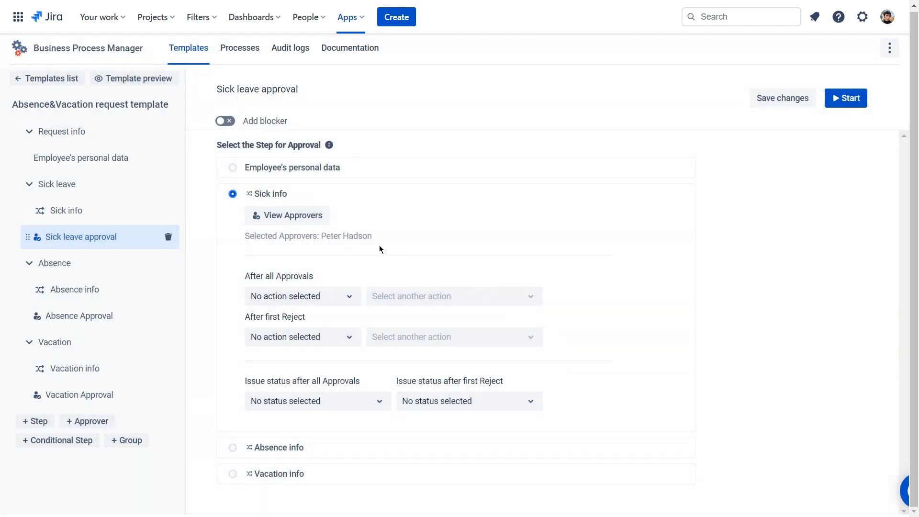
# Set Done after all approvals and after first reject; choose Absence info for Absence Approval.
pyautogui.click(468, 402)
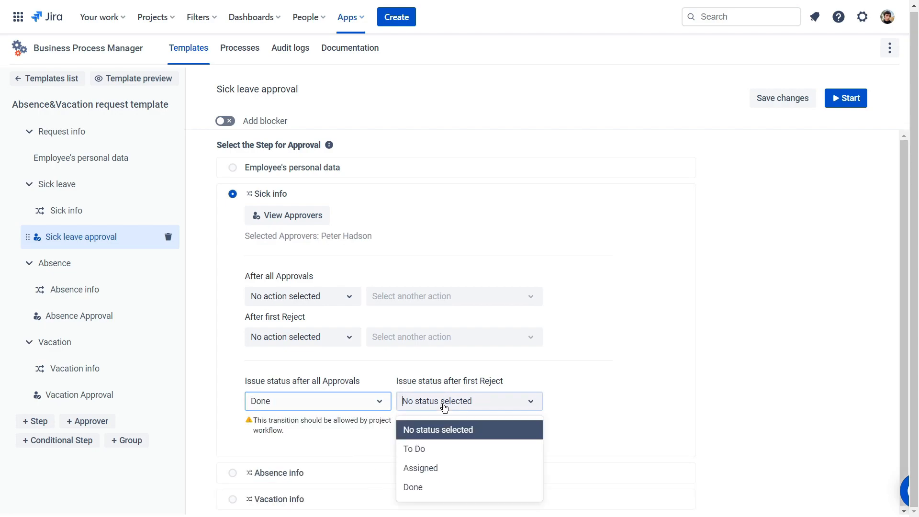
pyautogui.click(413, 487)
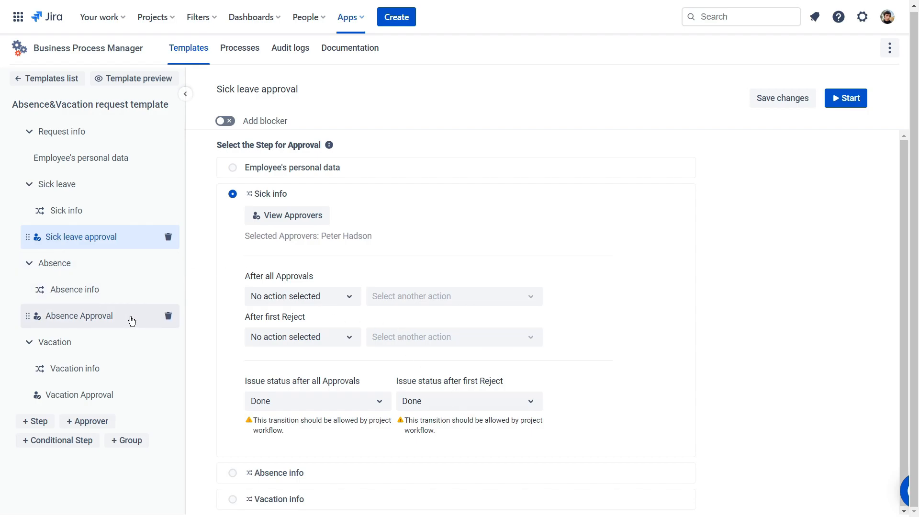
pyautogui.click(78, 315)
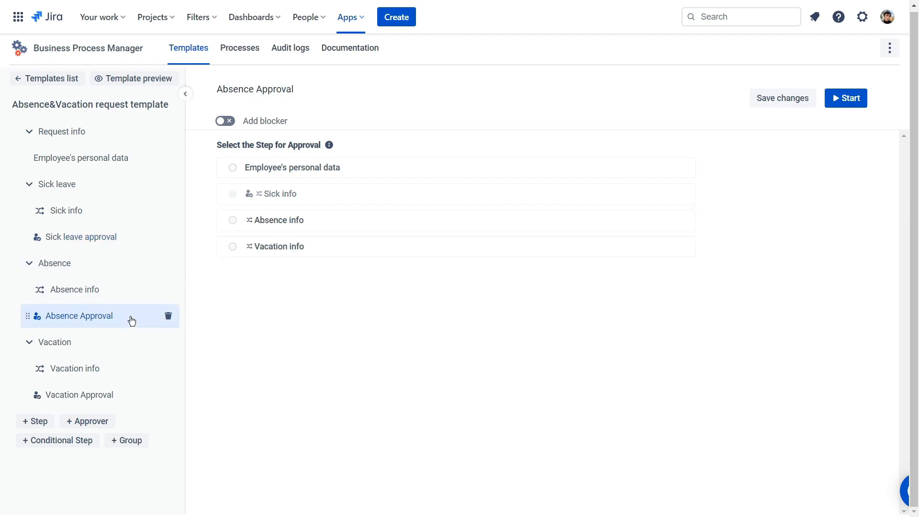
pyautogui.click(232, 220)
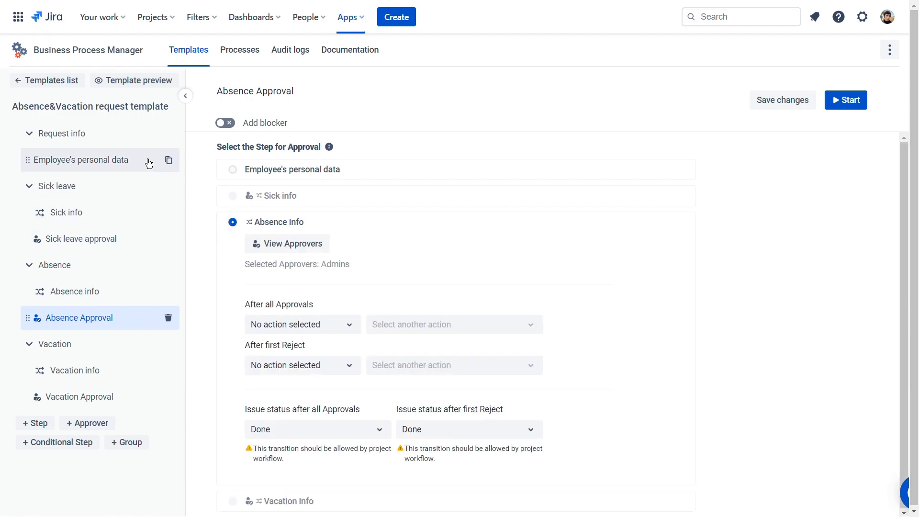
# Keep Employee's personal data in BPM Templates as a Task, save assignees, start adding a blocker.
pyautogui.click(80, 160)
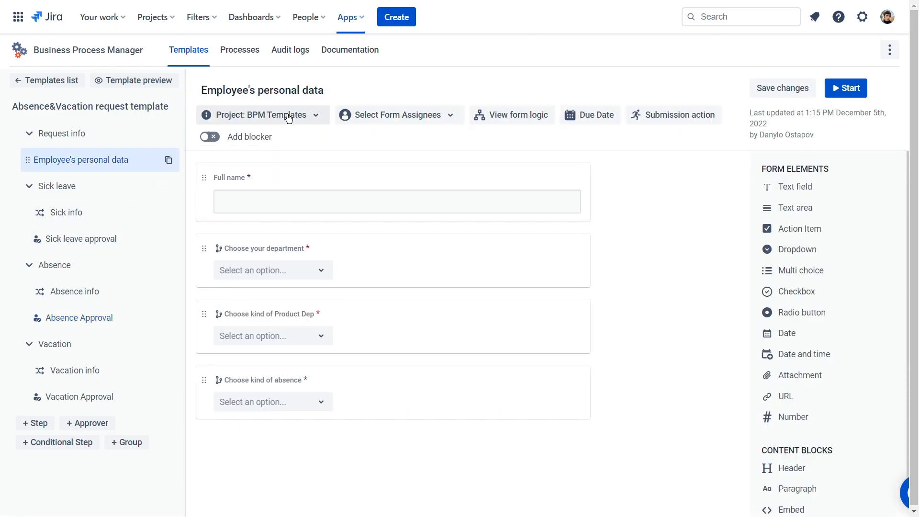
pyautogui.click(260, 114)
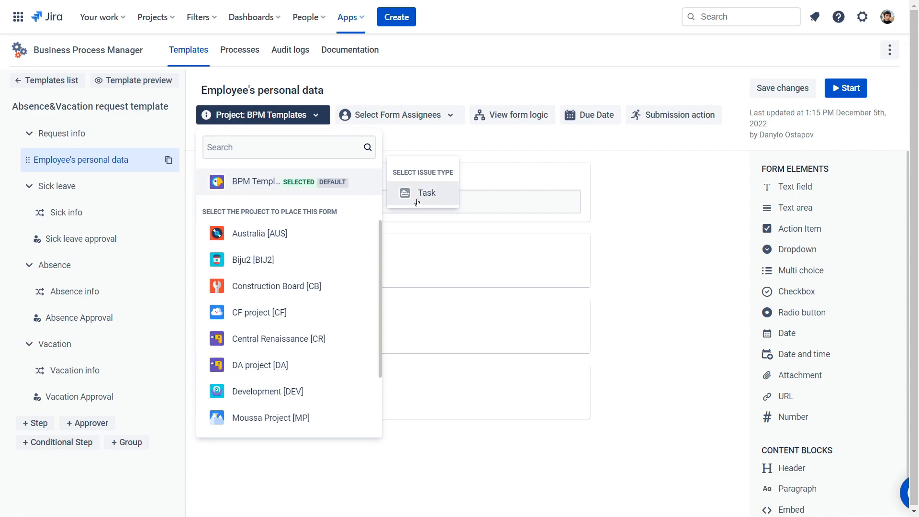
pyautogui.click(399, 114)
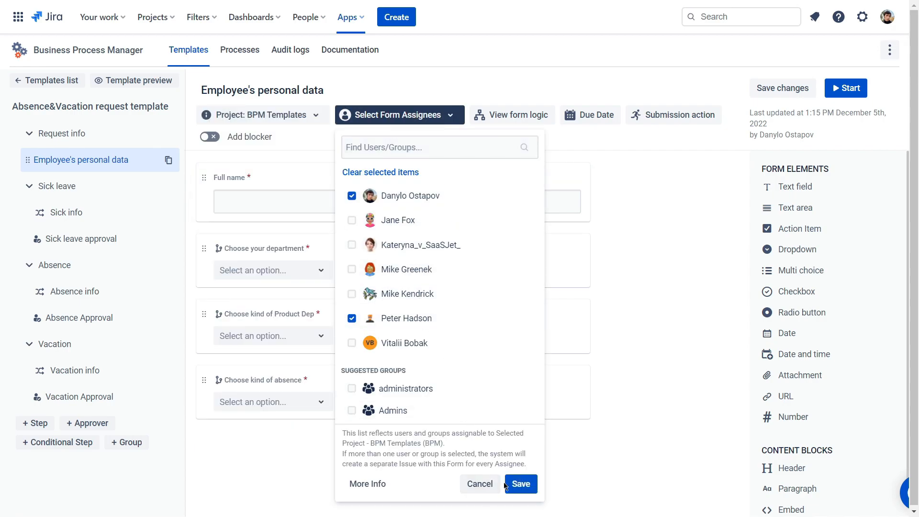
pyautogui.click(575, 114)
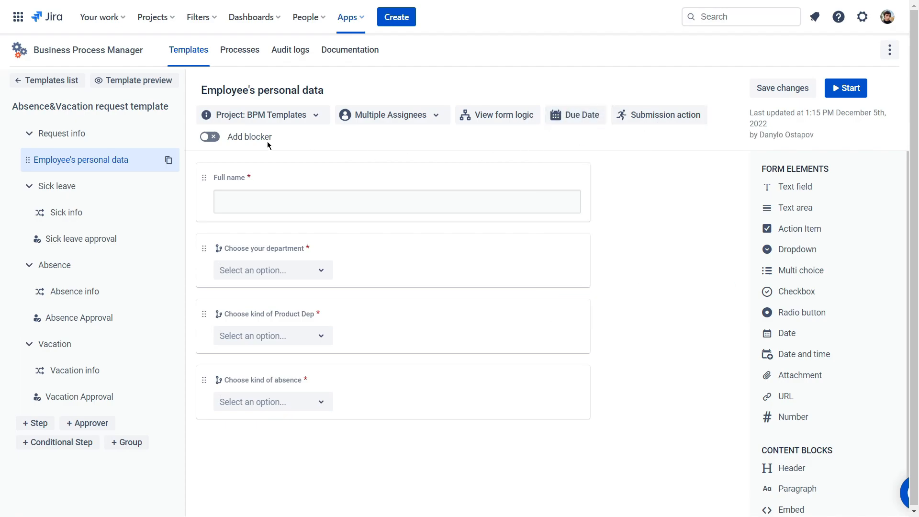
pyautogui.click(209, 137)
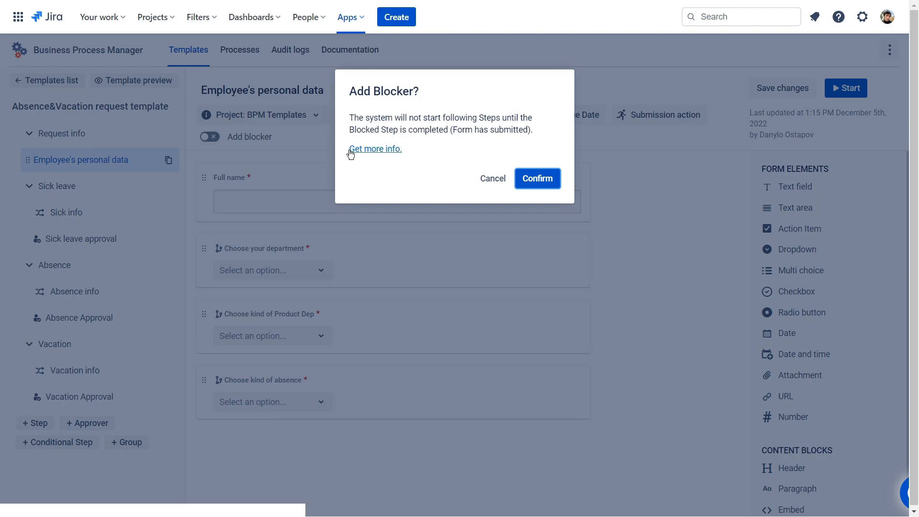